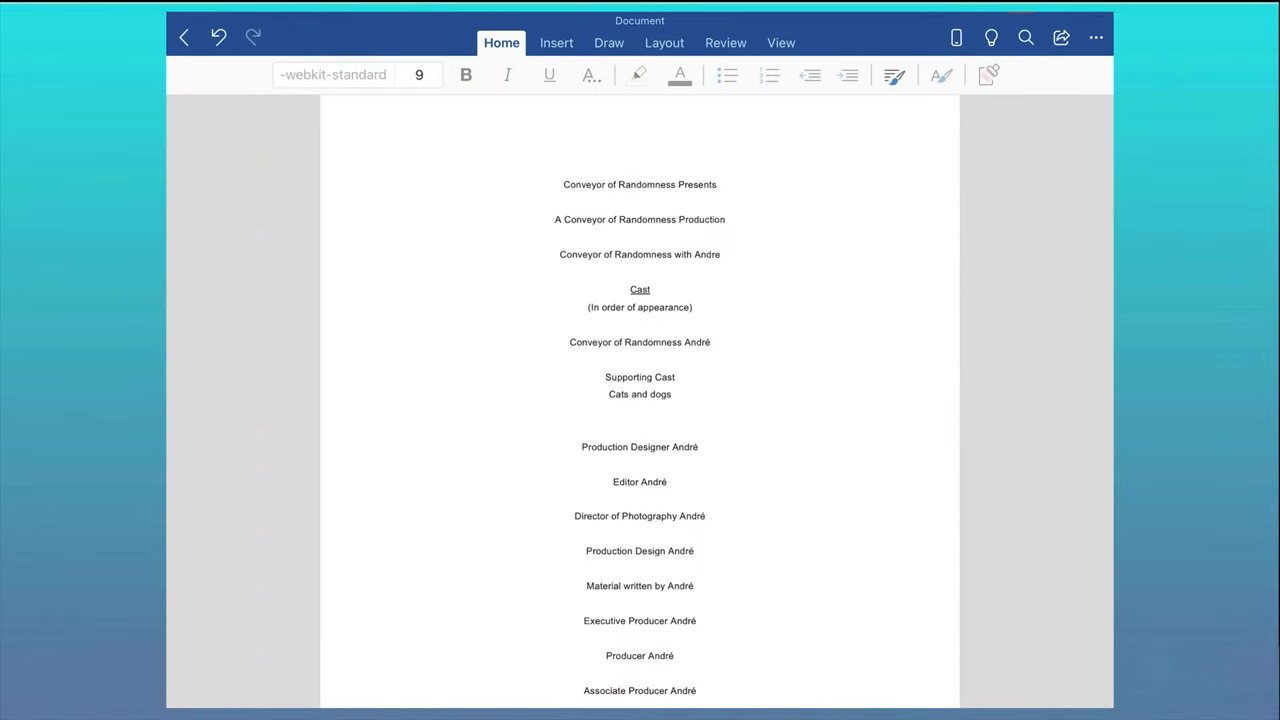
Step: Scroll down through the end-credits list in the Word document
scroll(down, 3)
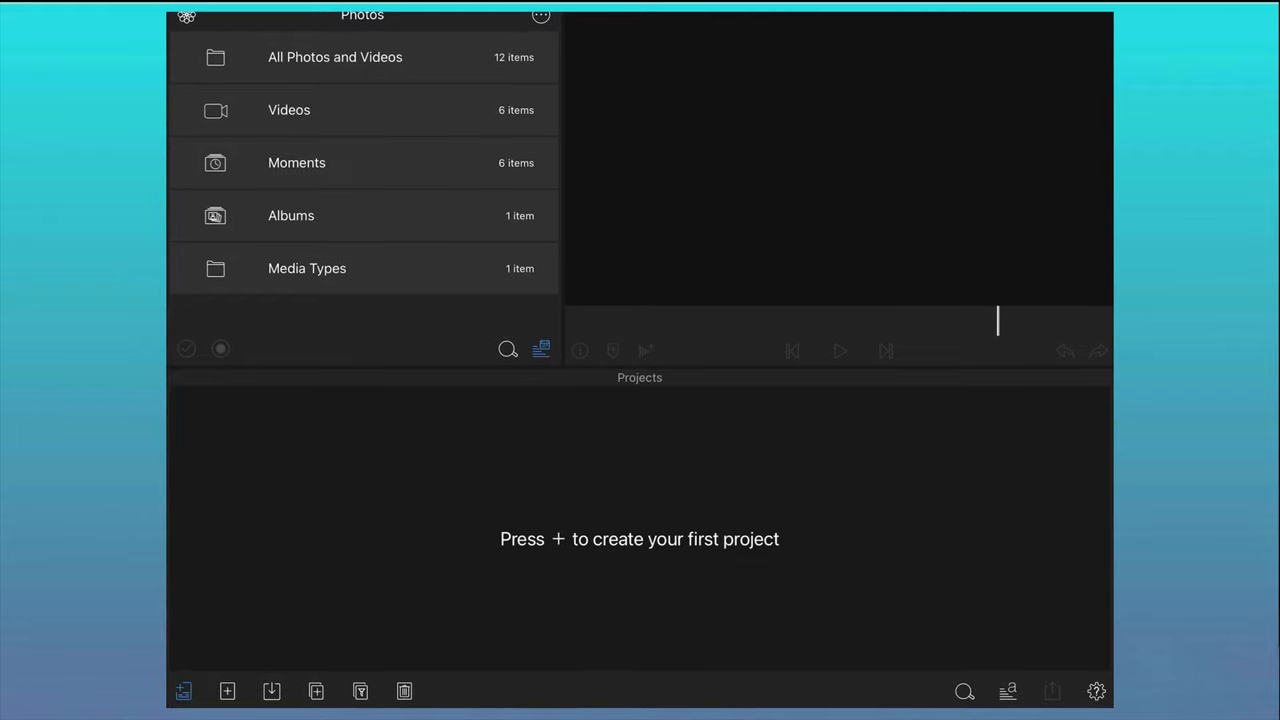
Step: Create the End Credits project and add a 20-second blank clip to its timeline
click(229, 692)
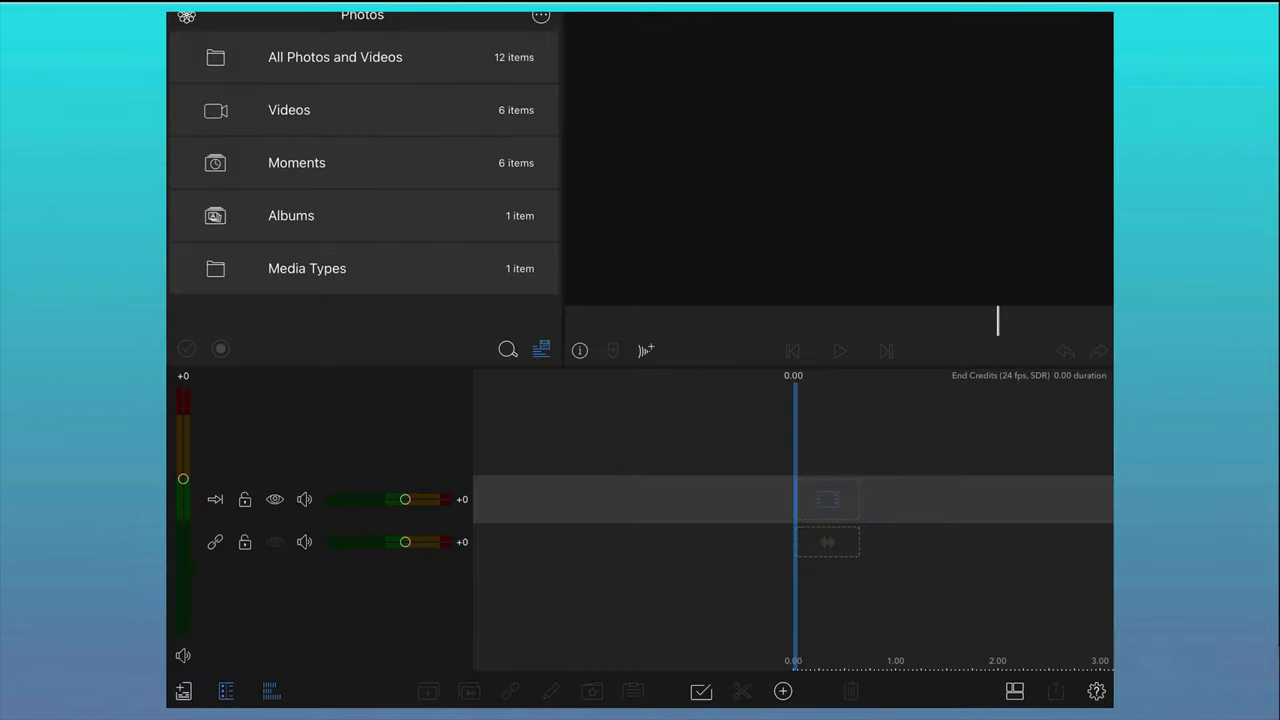
click(828, 542)
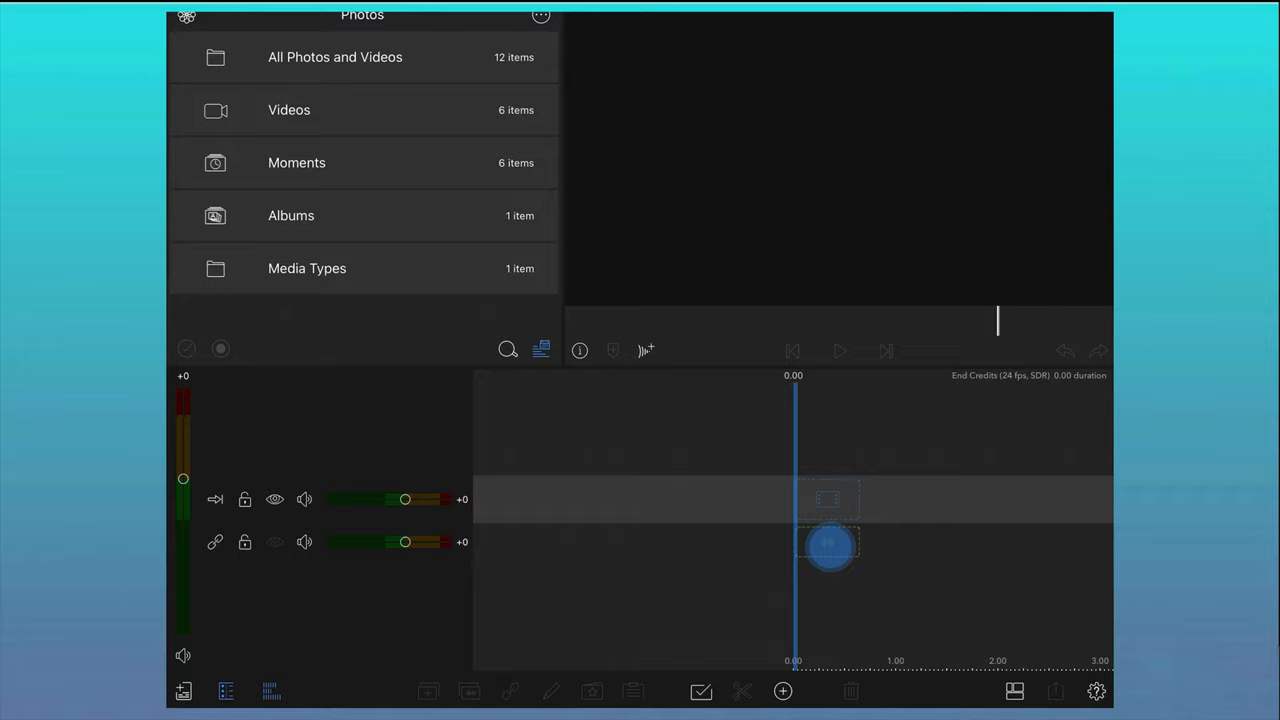
click(783, 691)
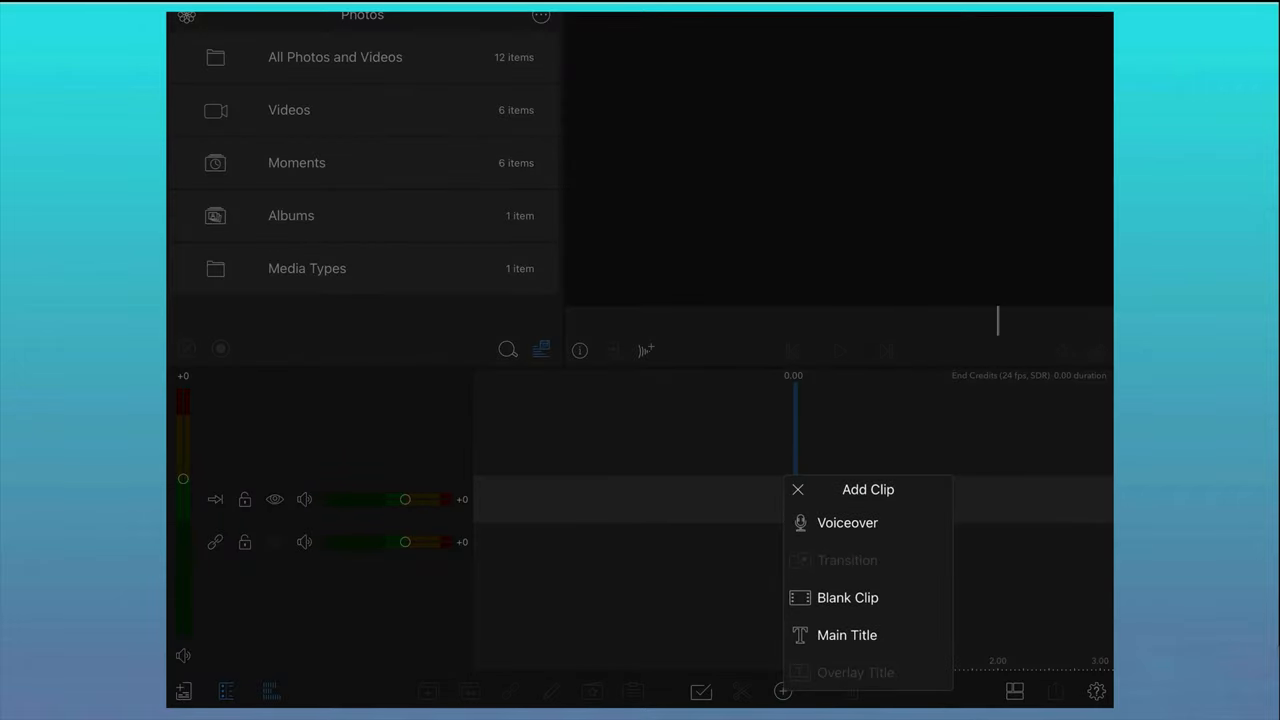
click(847, 597)
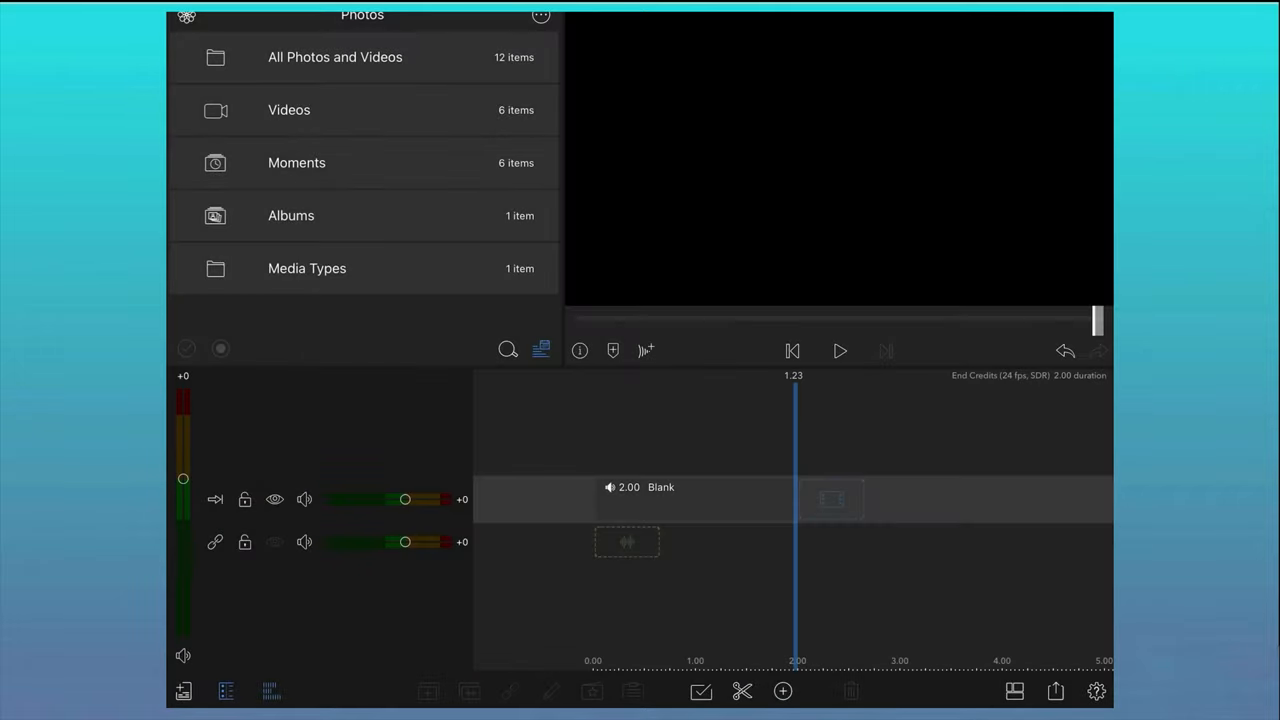
click(689, 499)
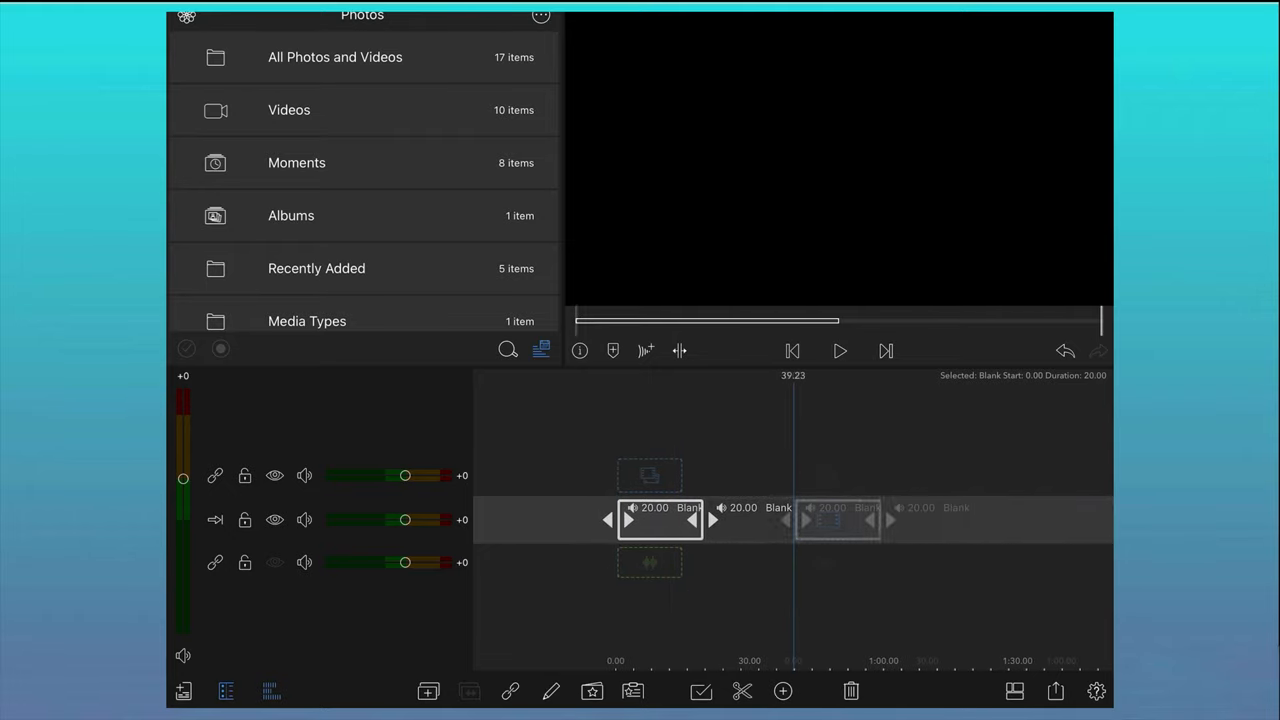
Step: Open the selected 20-second blank clip in the Clip Editor
click(782, 691)
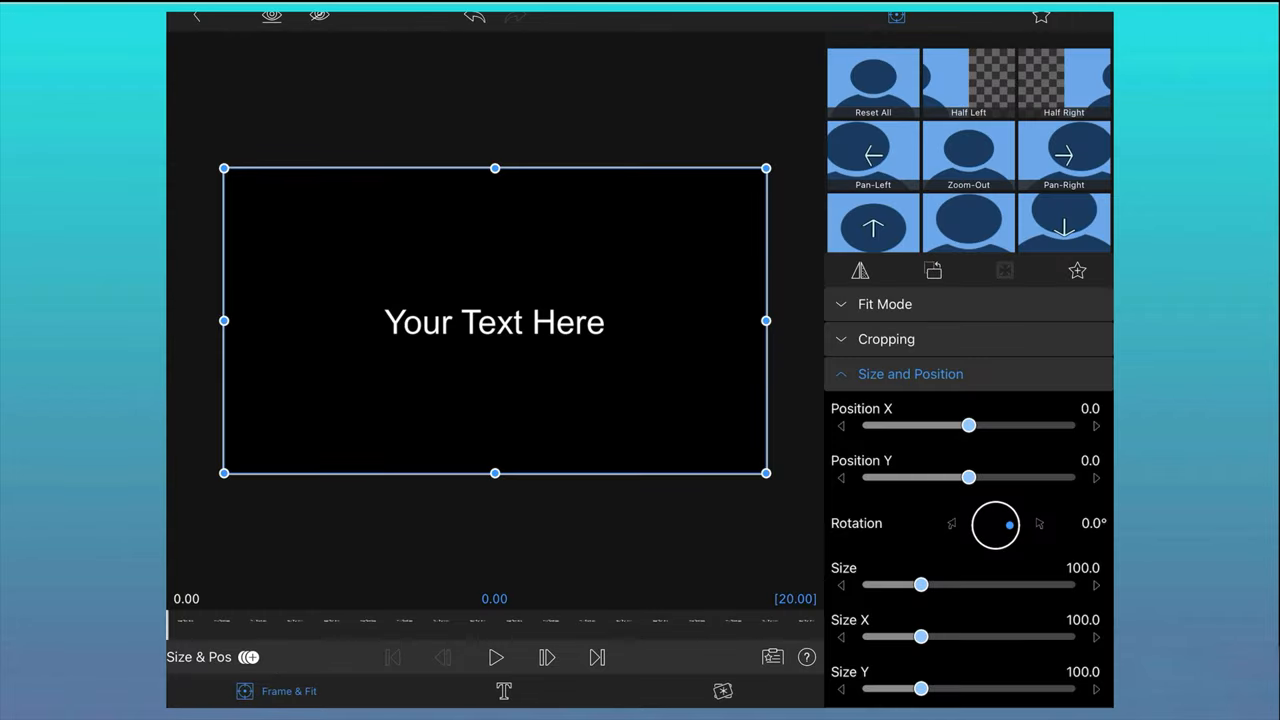
Step: Replace the 'Your Text Here' layer with the credits list and set text size 16
click(496, 691)
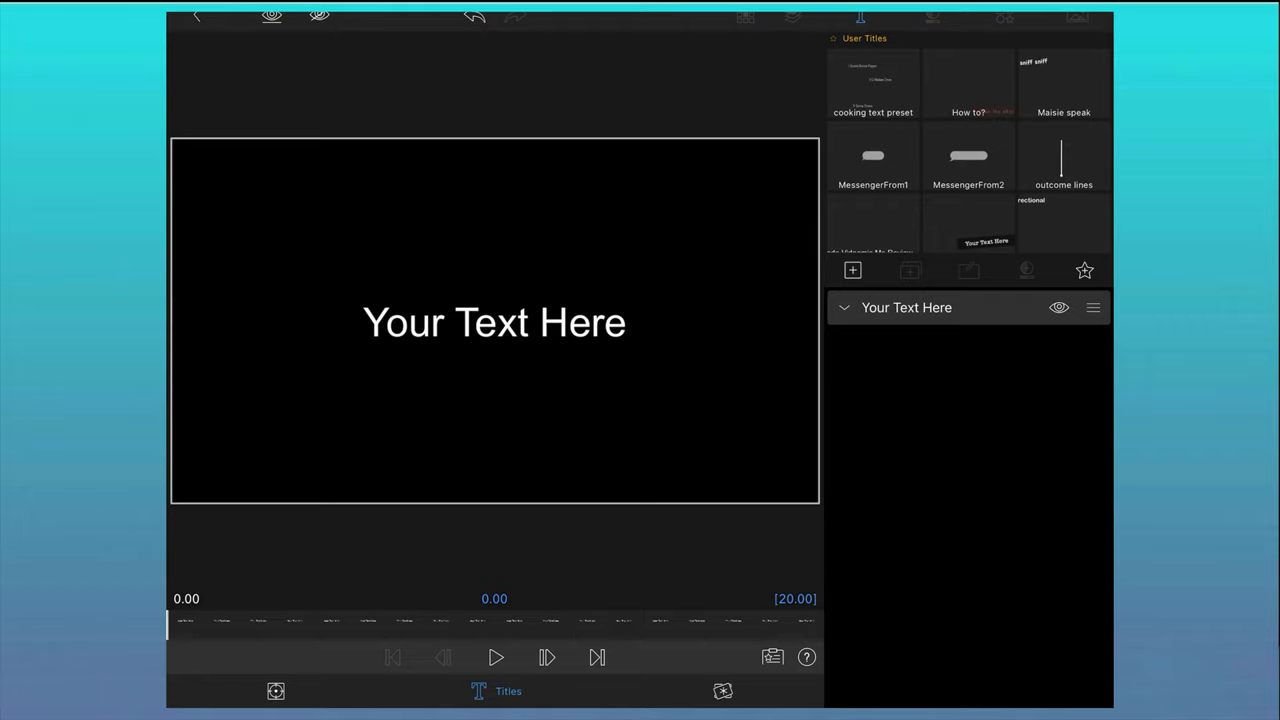
click(494, 322)
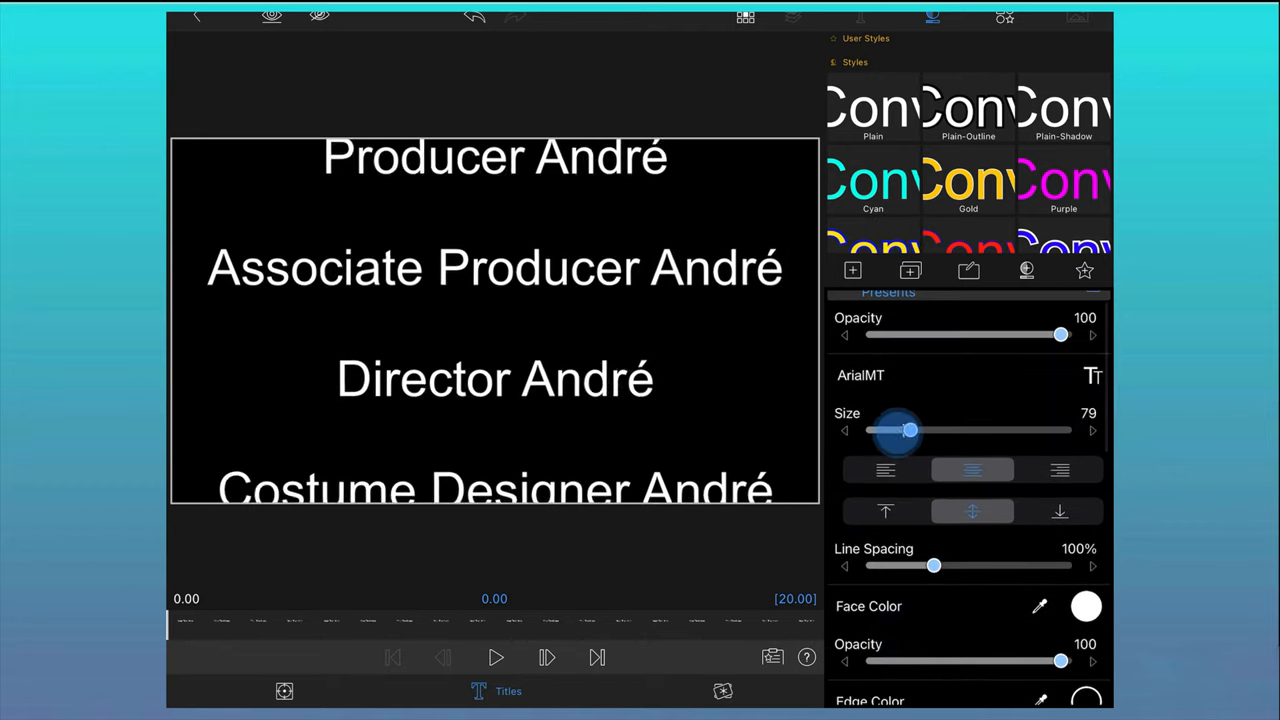
drag(908, 430, 877, 430)
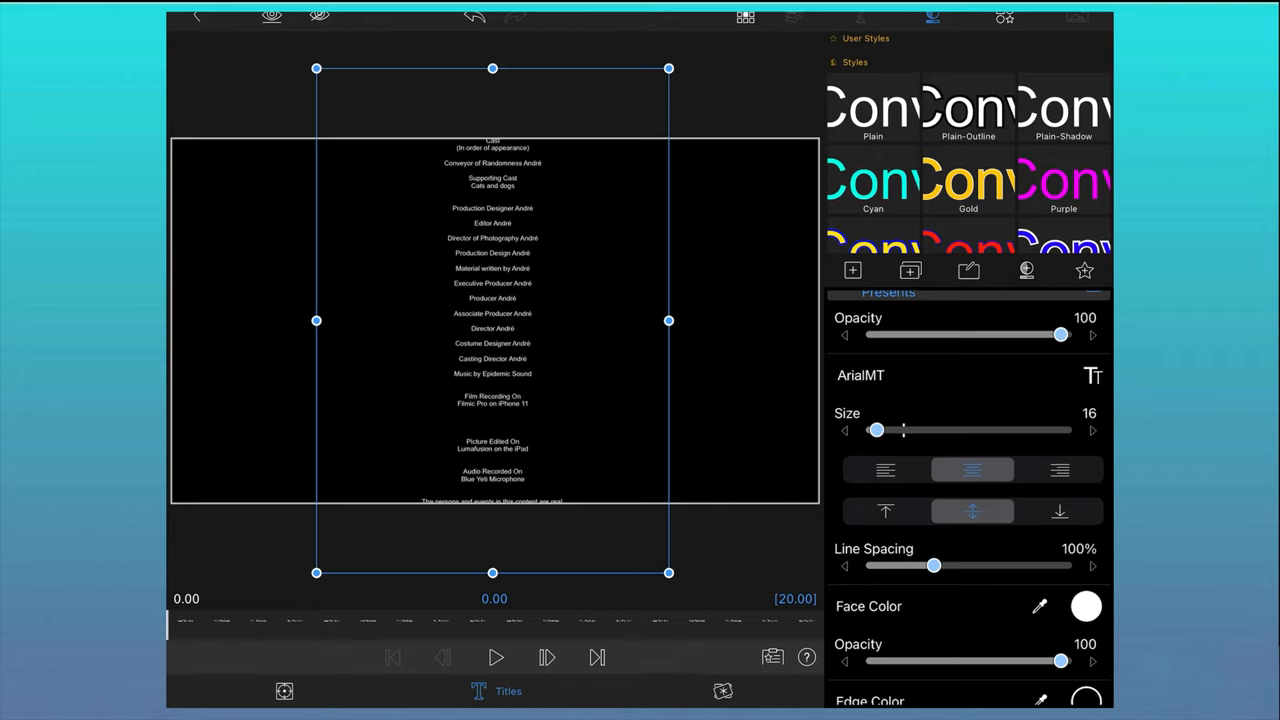
Step: Drag the credits text block so its first line sits at the frame's top
drag(492, 320, 492, 352)
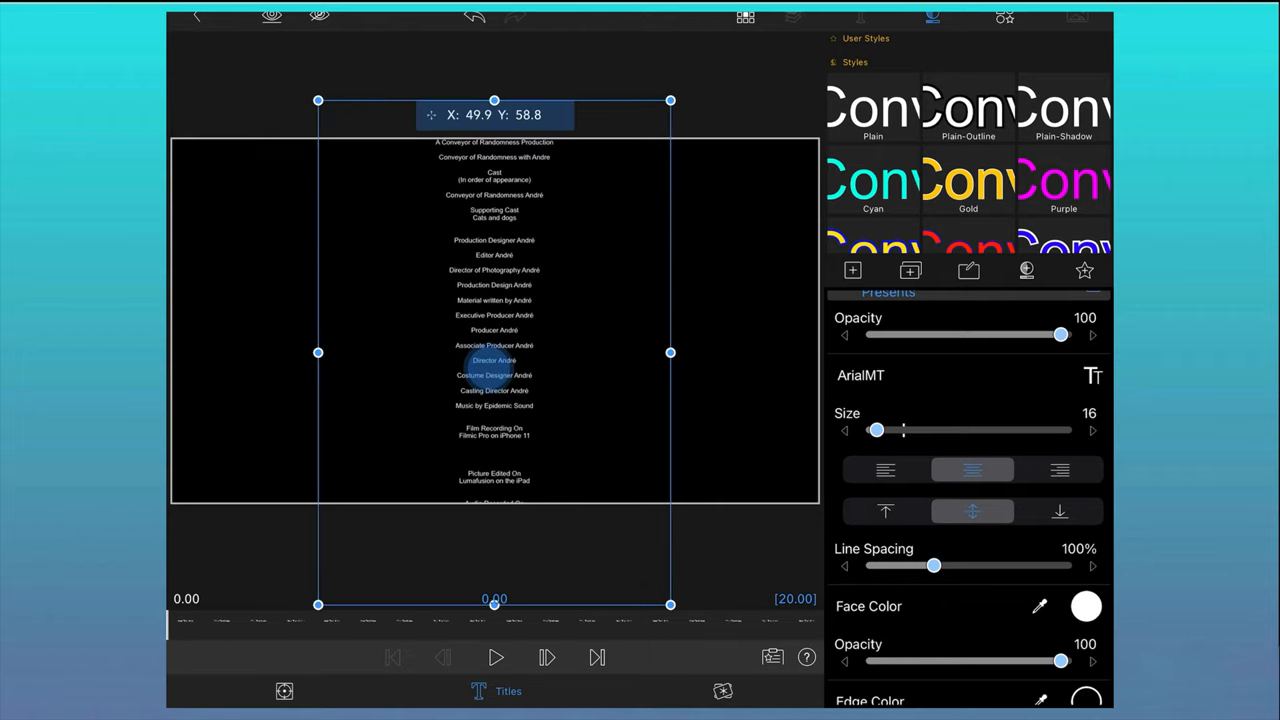
drag(494, 352, 494, 358)
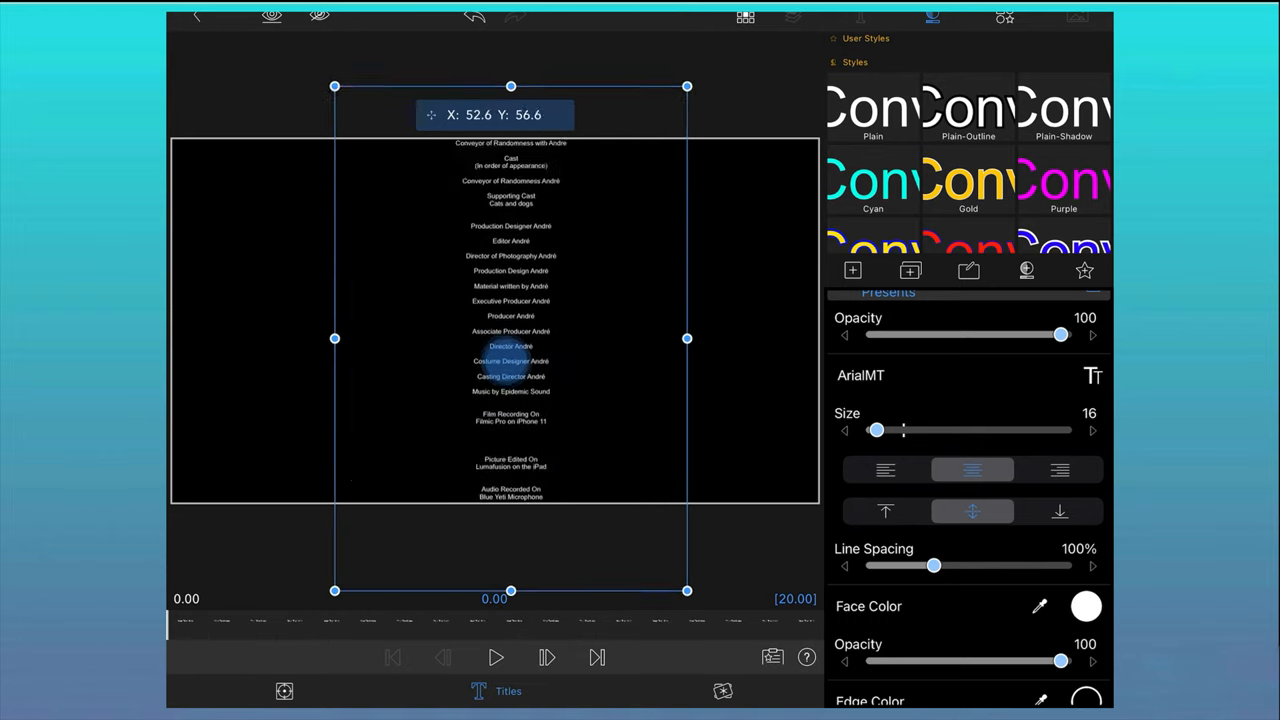
drag(510, 338, 505, 325)
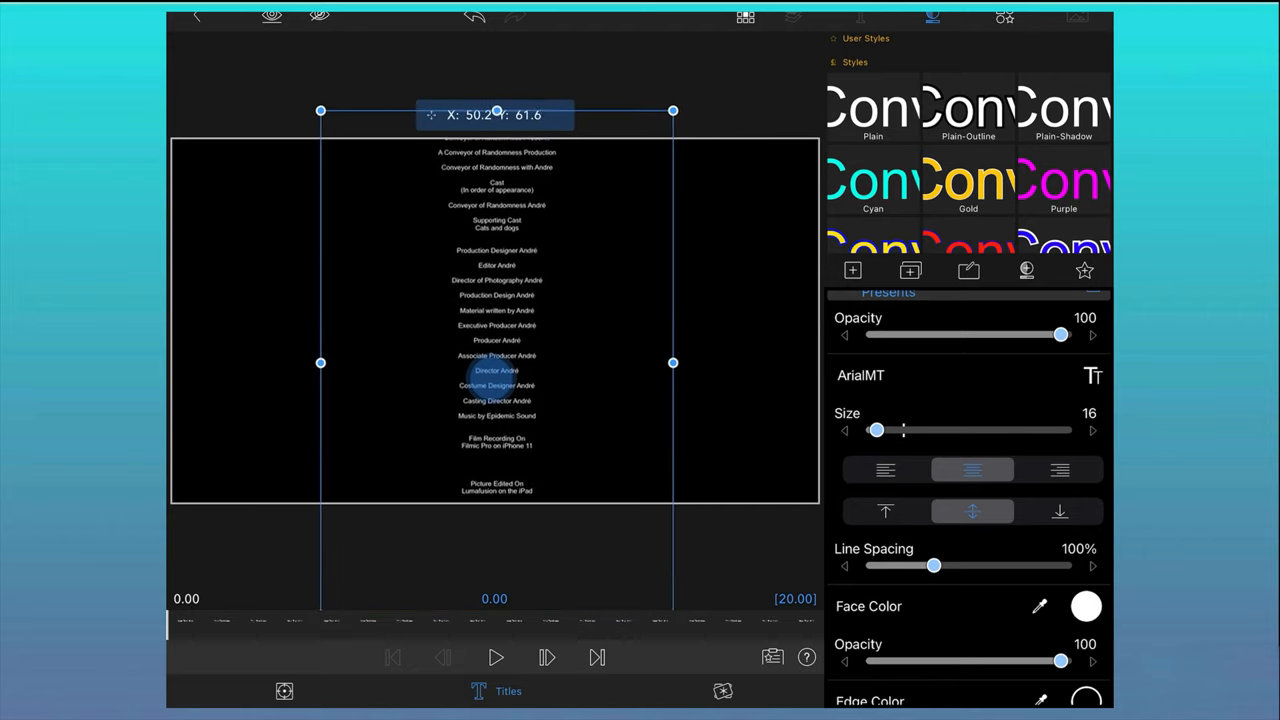
drag(495, 115, 495, 118)
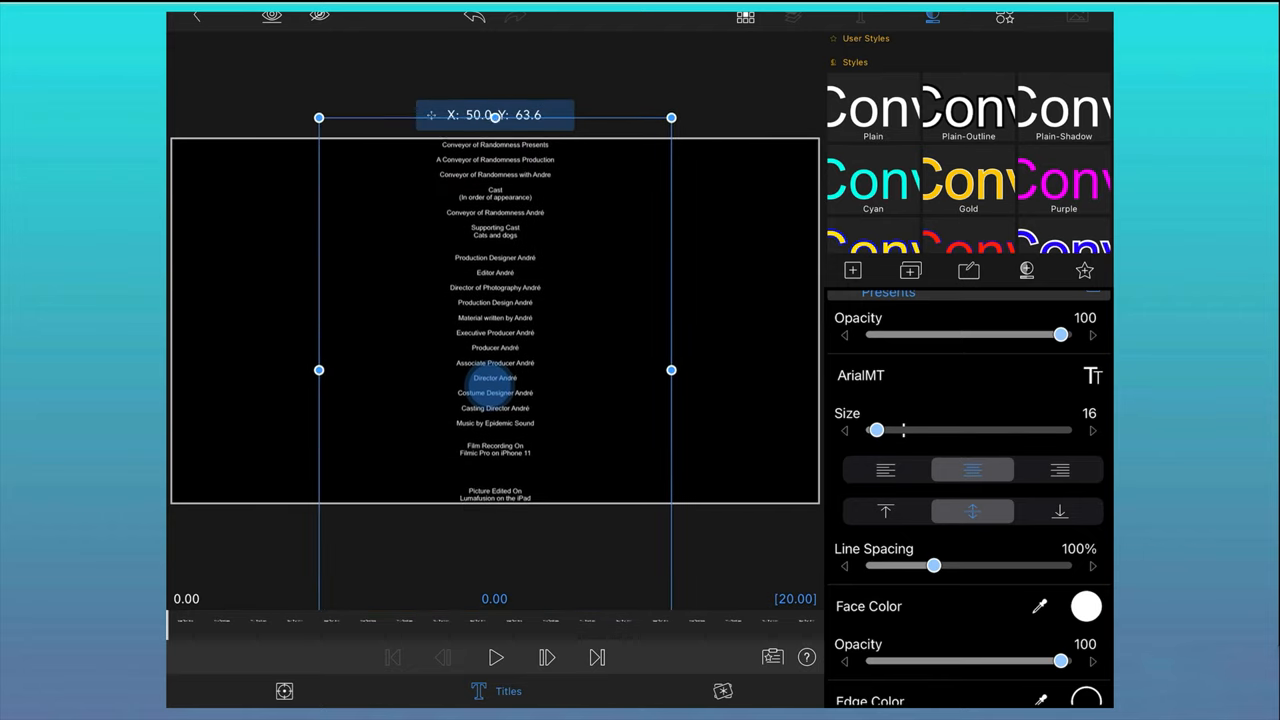
drag(495, 117, 495, 135)
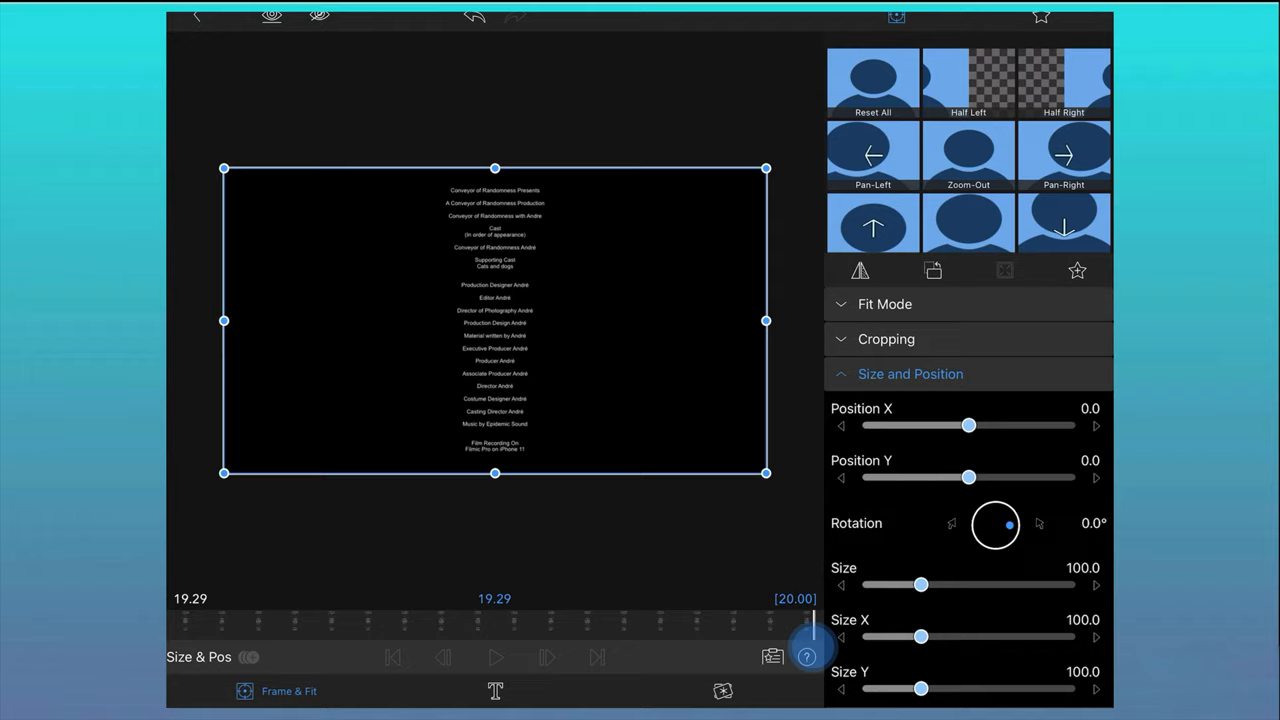
Step: At the first frame, scale the credits to about 305% and push them below the frame
click(392, 659)
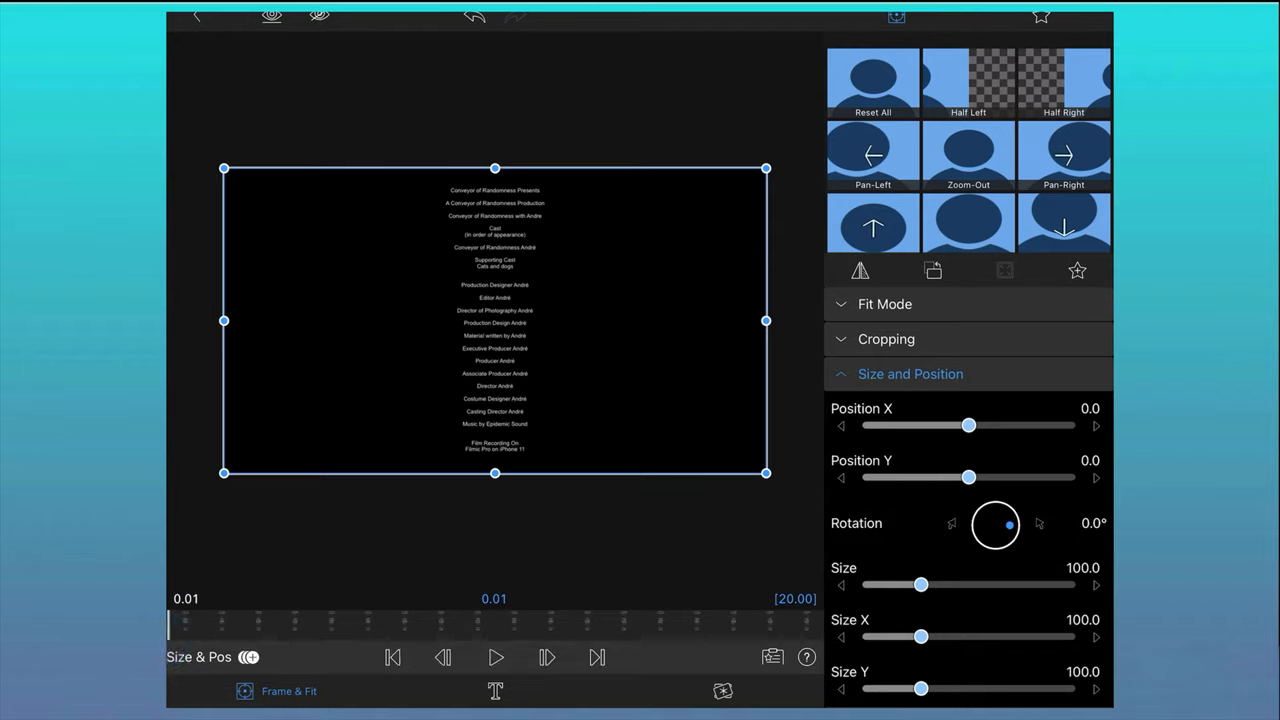
click(392, 658)
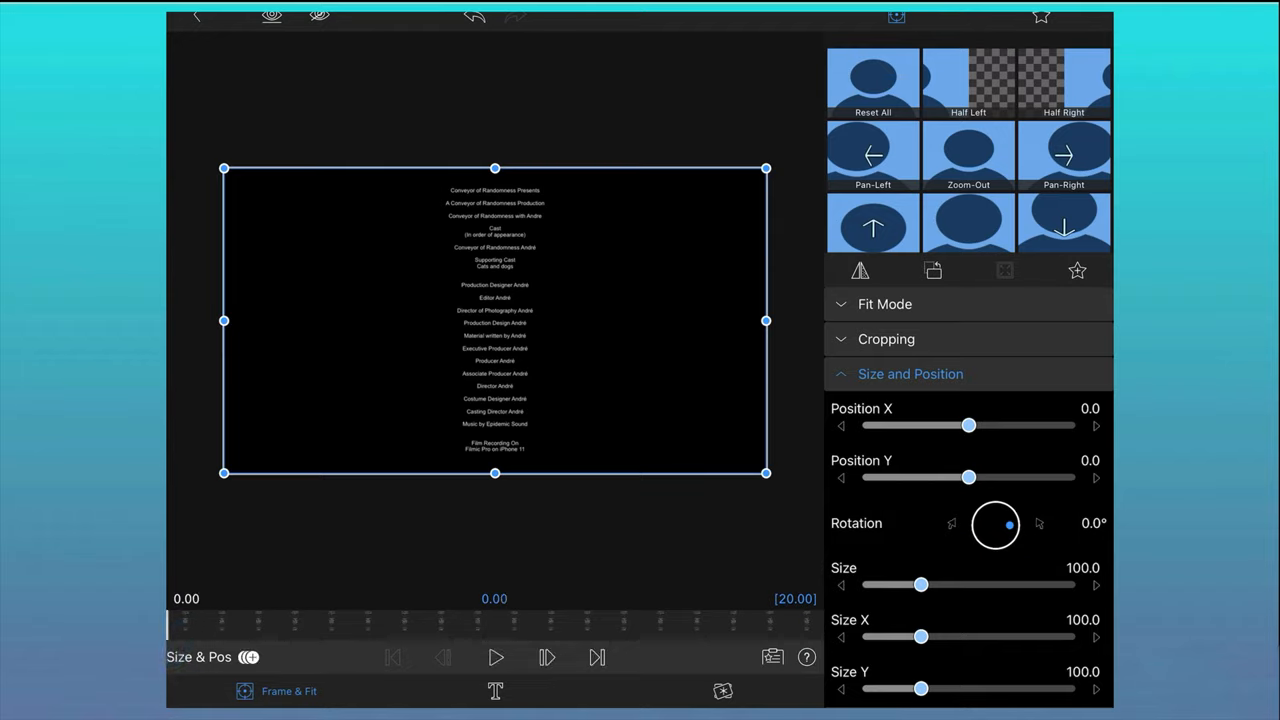
drag(968, 477, 966, 477)
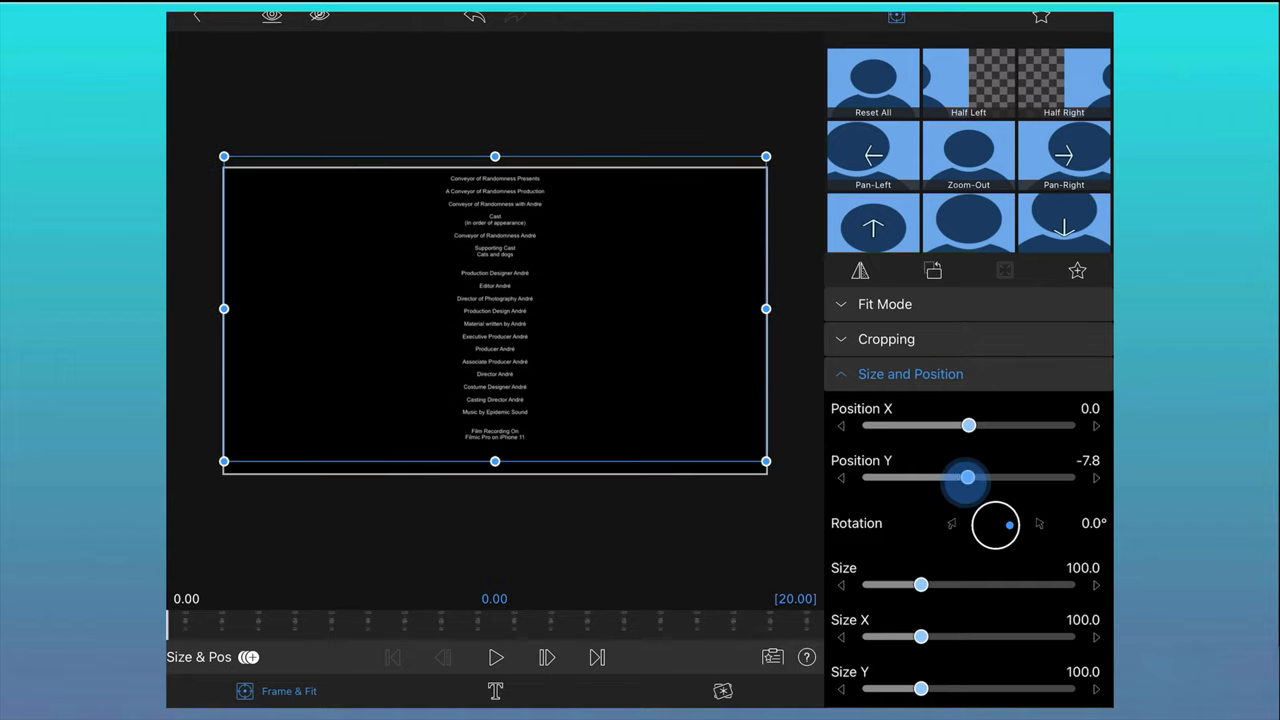
drag(966, 477, 966, 477)
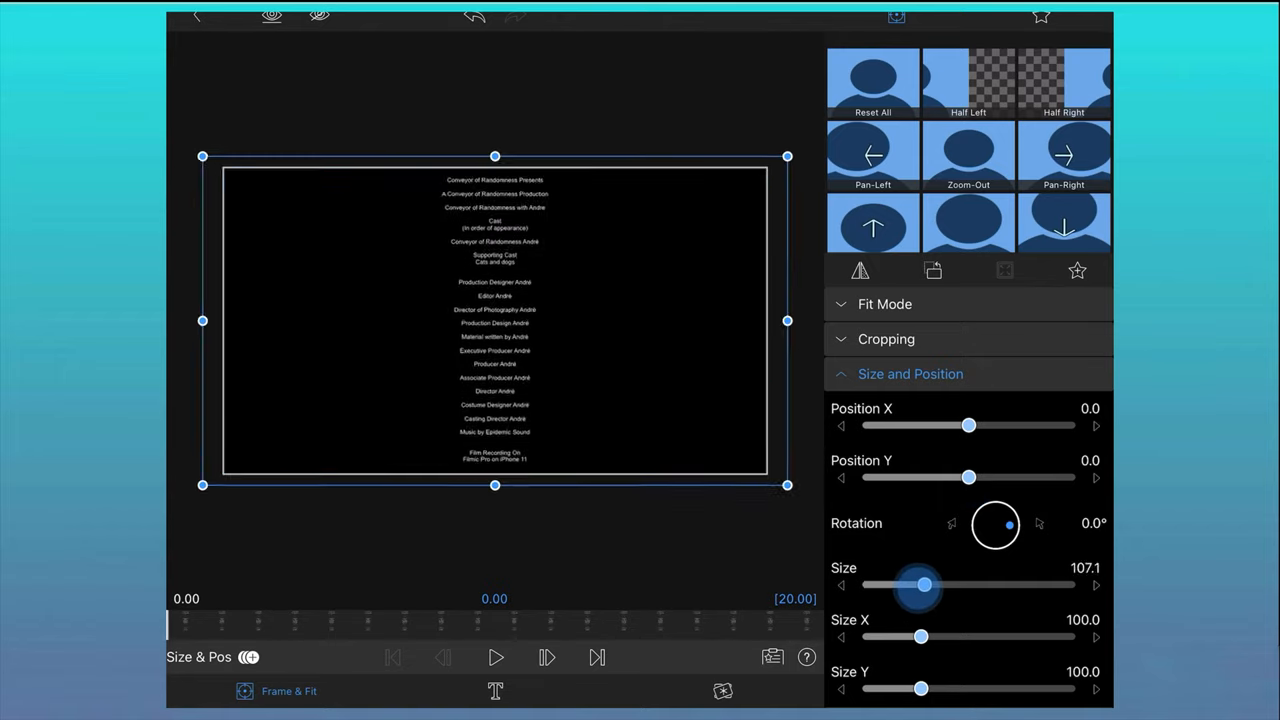
drag(921, 585, 1008, 585)
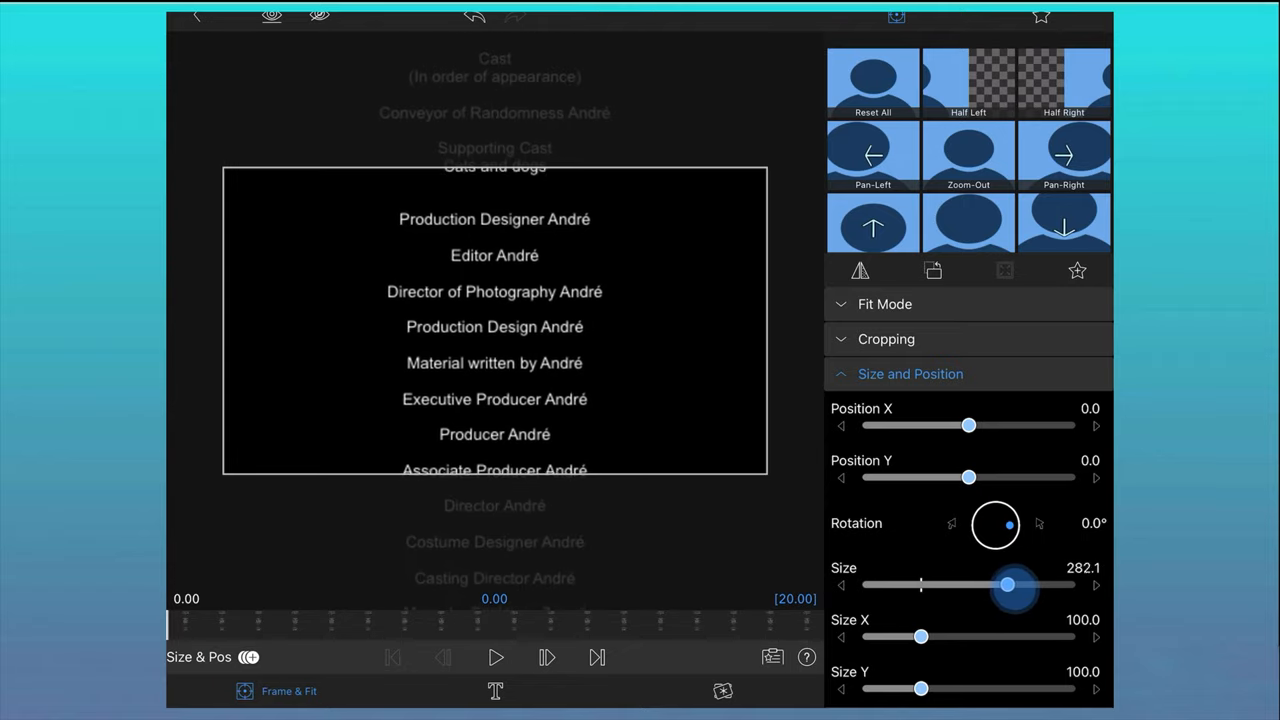
drag(1007, 585, 1044, 585)
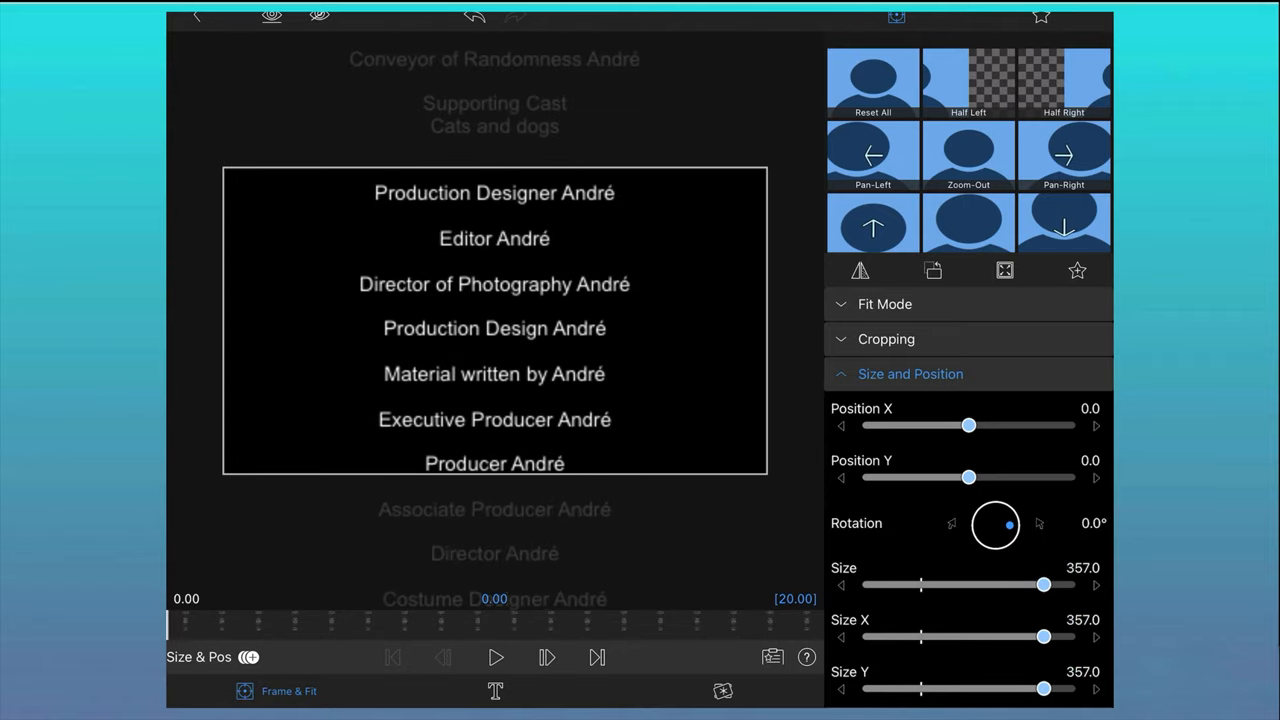
drag(1044, 585, 1057, 585)
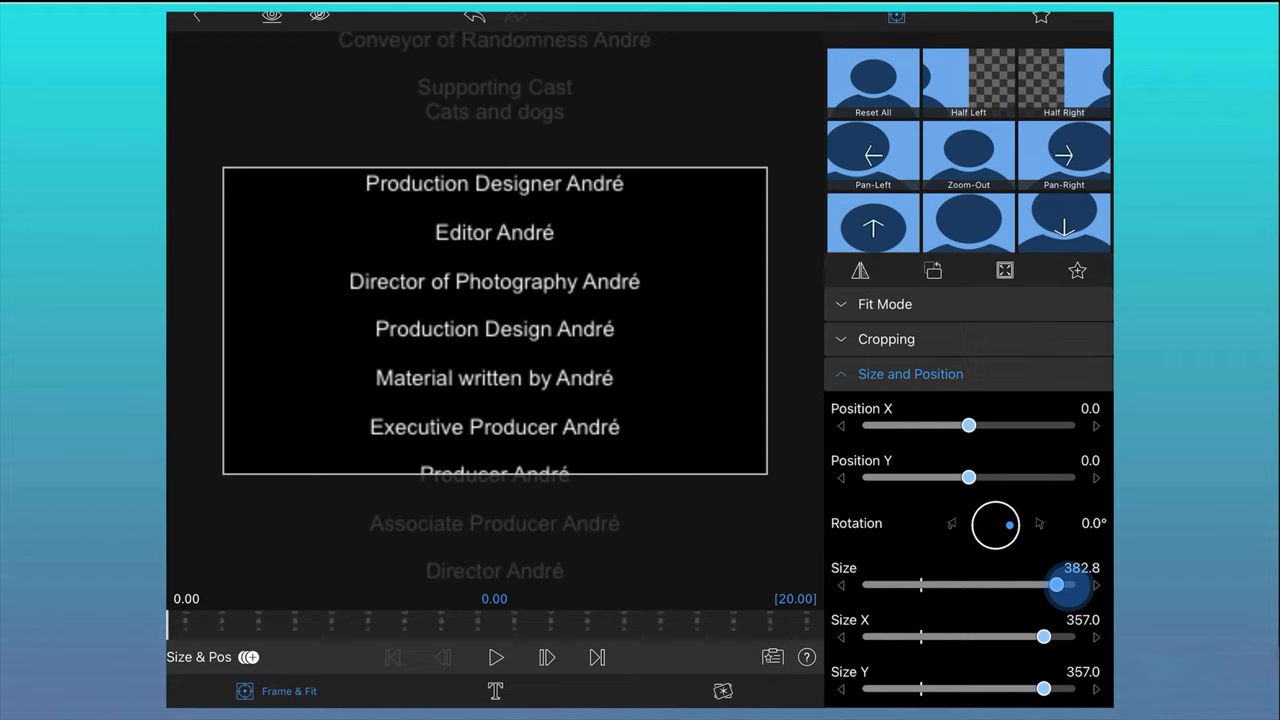
drag(968, 477, 955, 477)
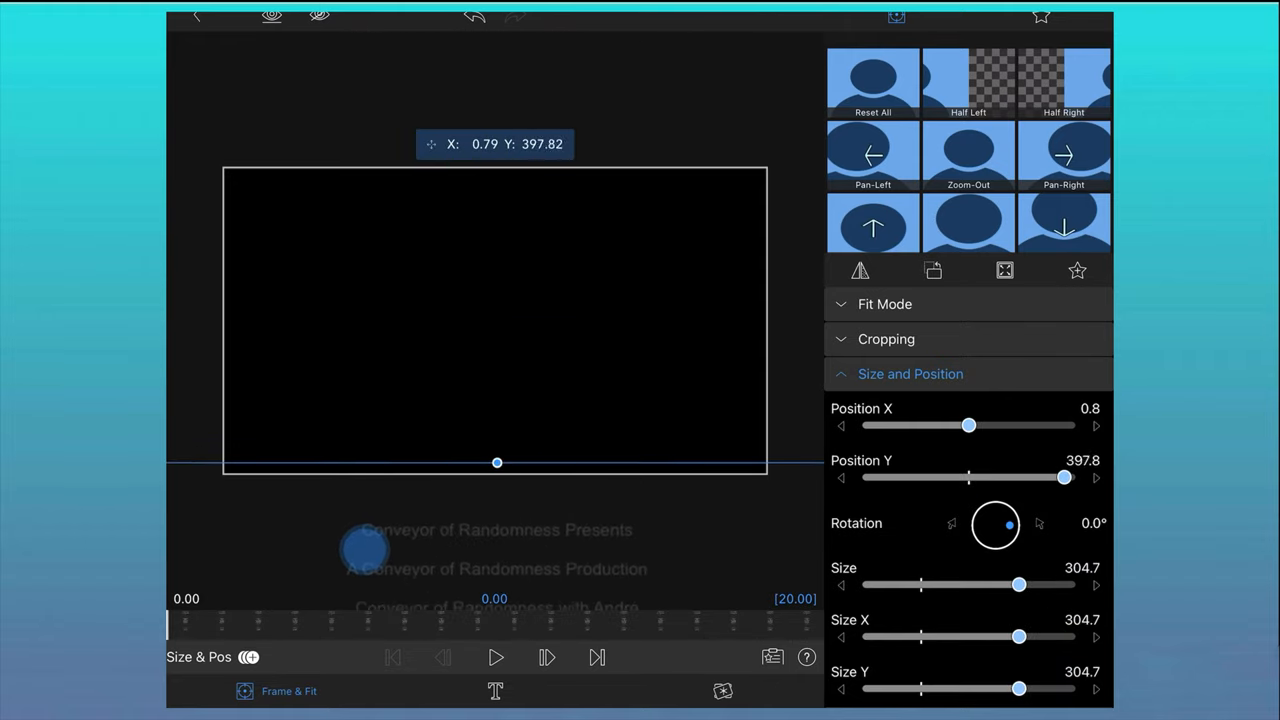
Step: Keyframe the credits below the frame, then raise them upward for the ending keyframe
drag(497, 462, 500, 428)
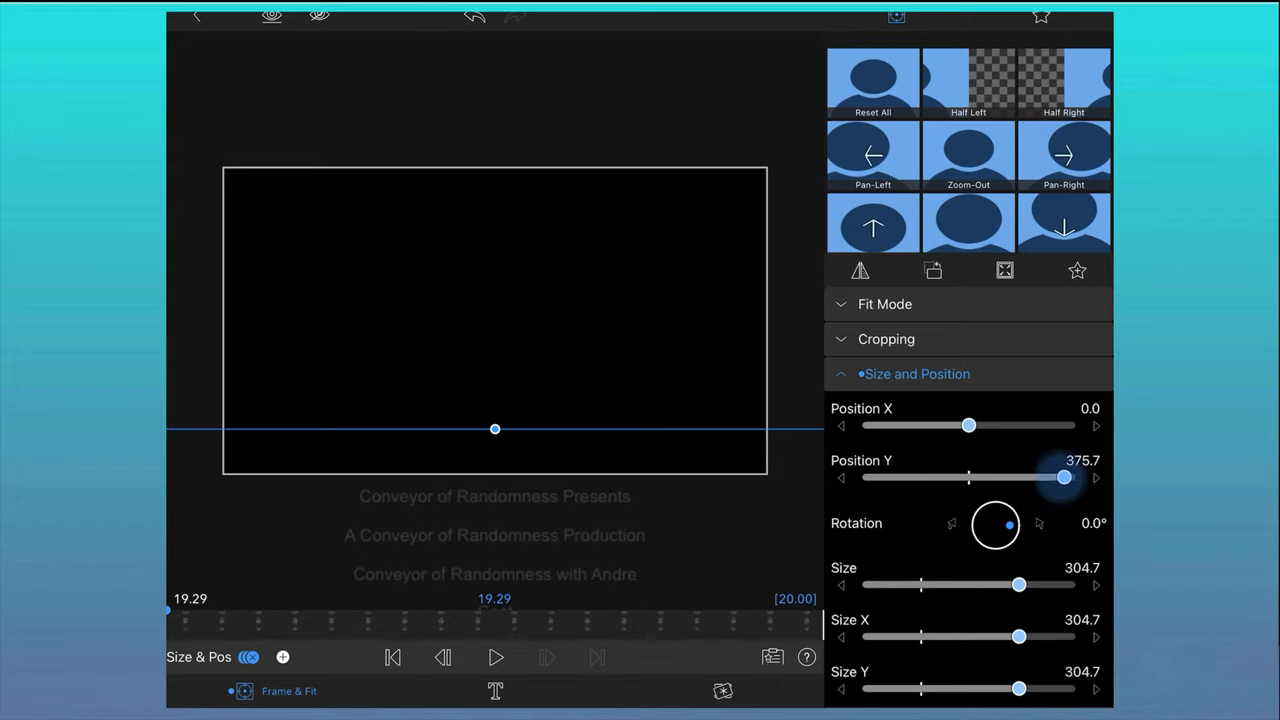
drag(1063, 477, 913, 477)
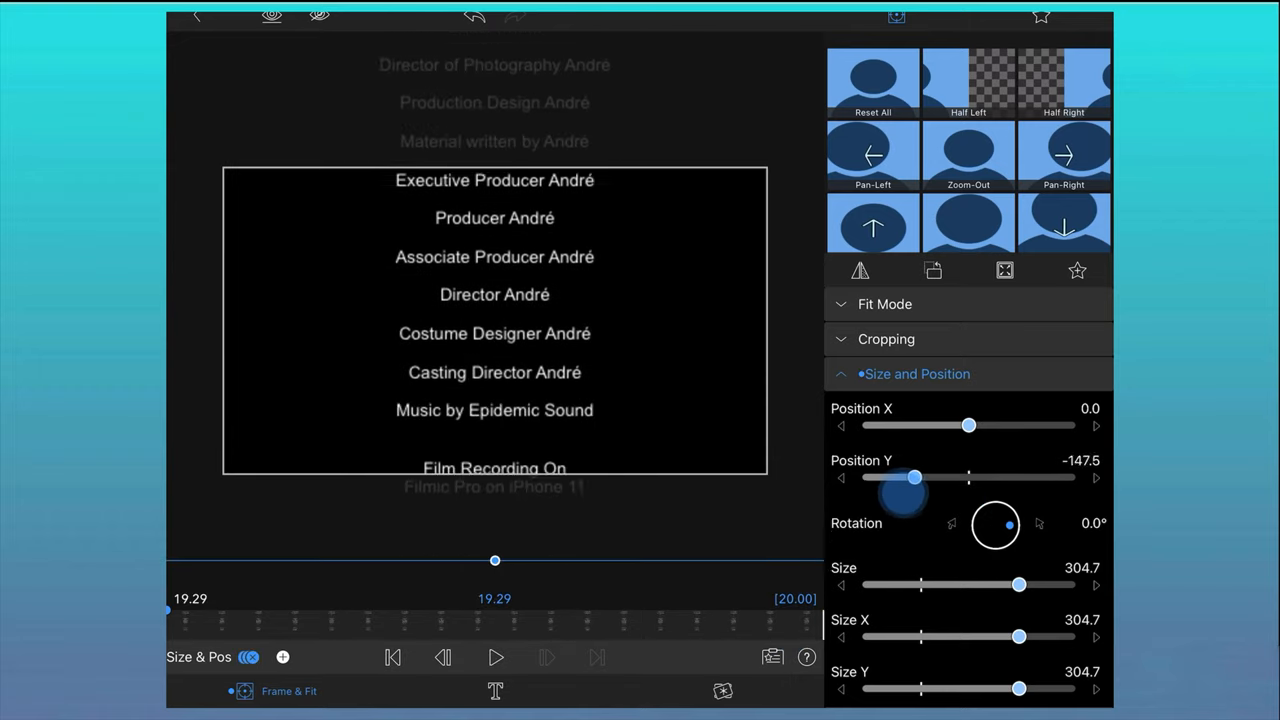
drag(913, 477, 873, 477)
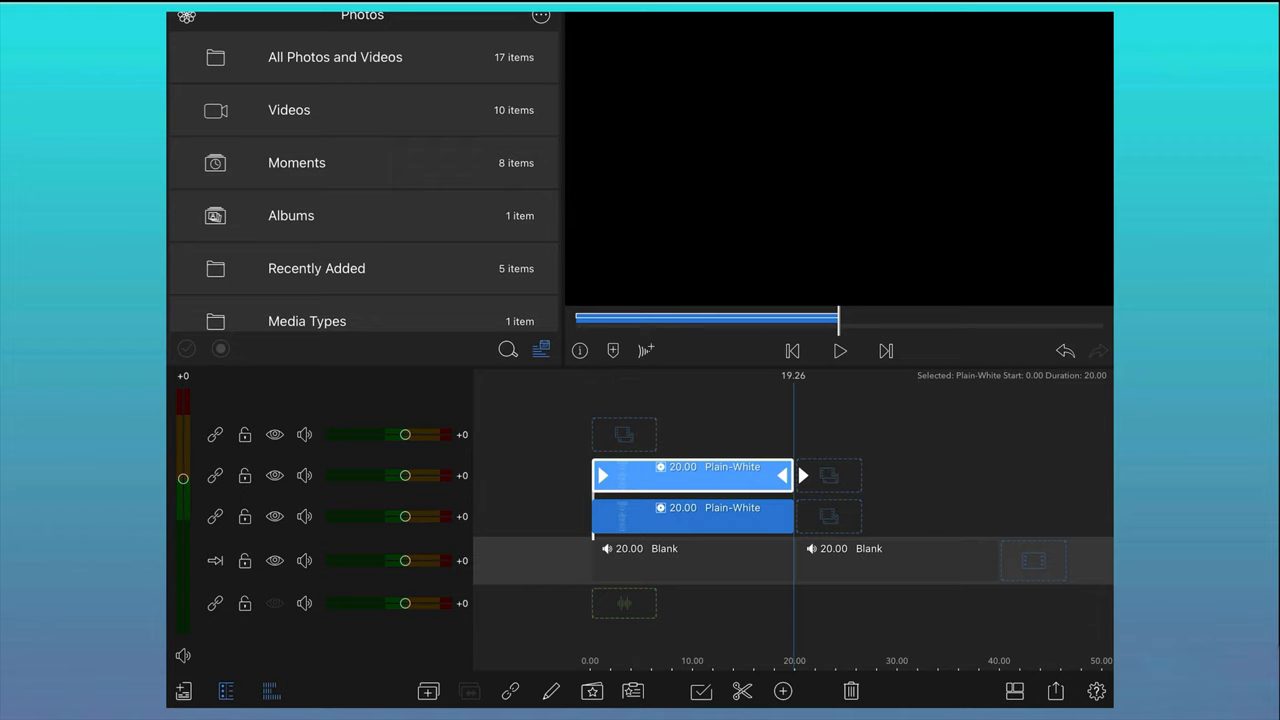
Step: Move the second credits clip to start at 20 s and open its title text settings
drag(692, 475, 897, 507)
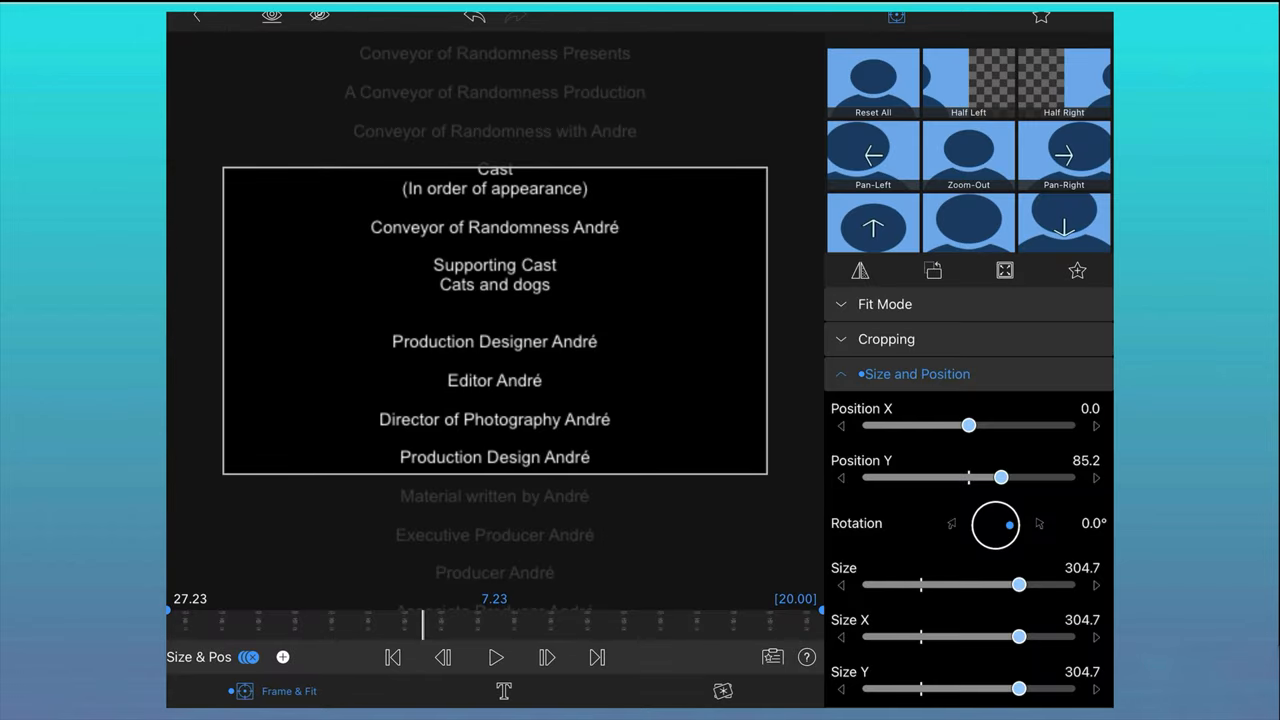
click(501, 691)
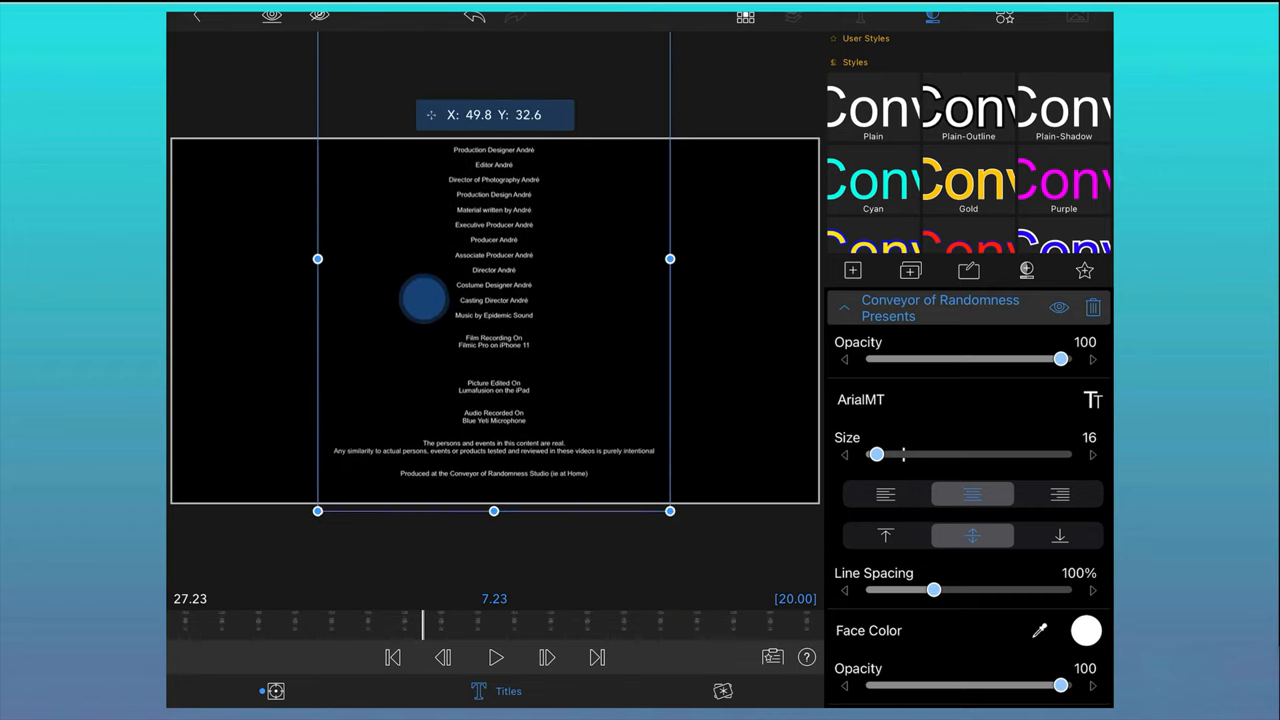
Step: Drag the second clip's credits text block upward within the preview frame
drag(422, 300, 422, 135)
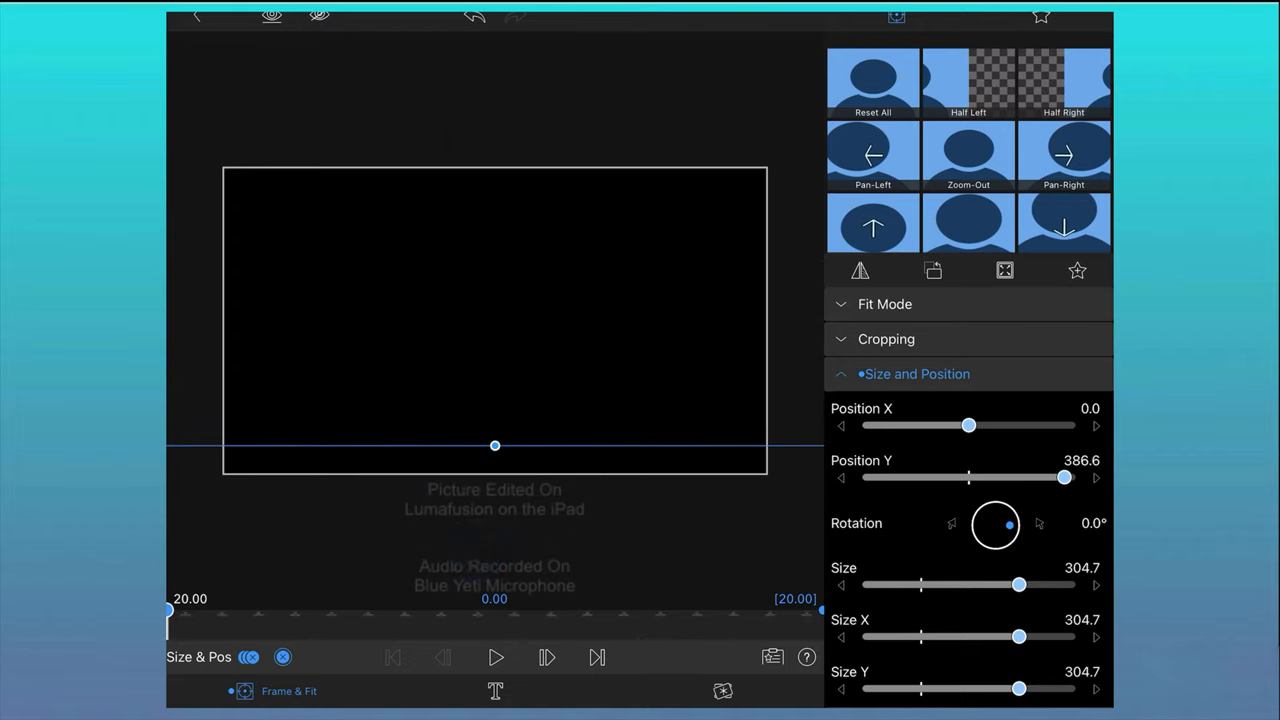
Step: Tap Done to leave the clip editor and view both credits clips end to end
click(493, 658)
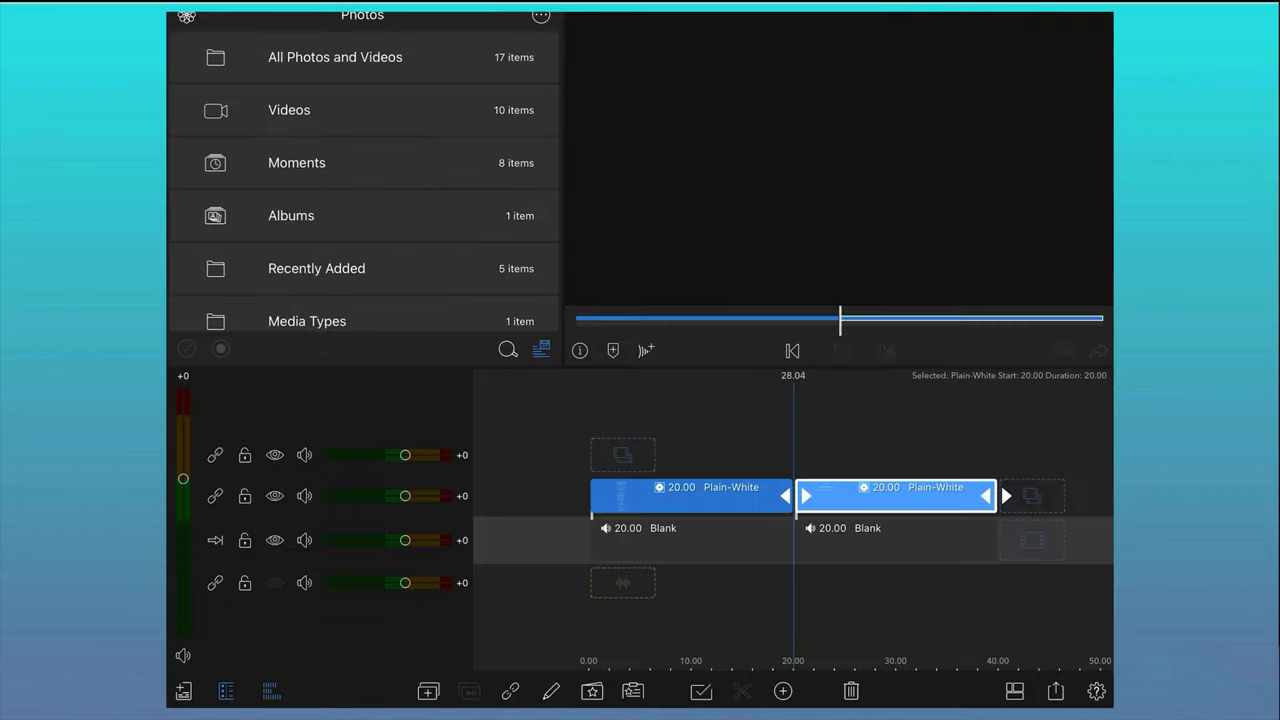
Step: Move the second credits clip up a track to overlap the first, then choose Export to Photos
drag(895, 495, 895, 455)
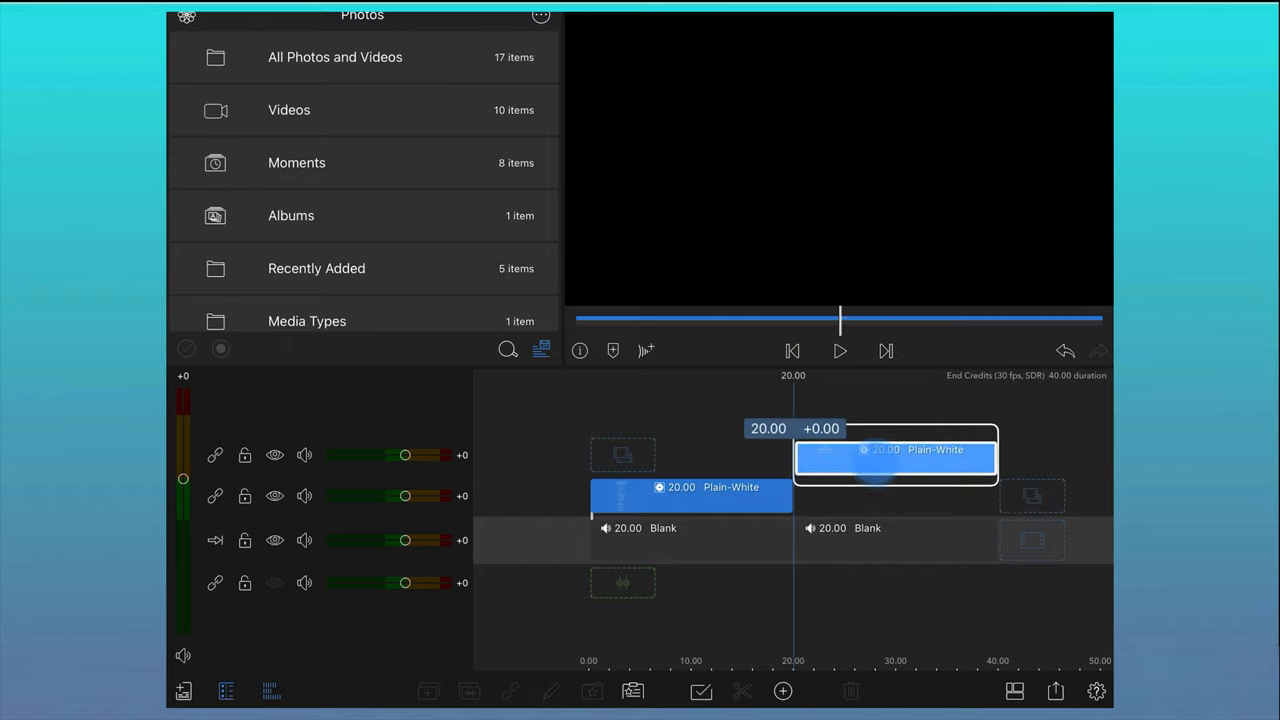
drag(895, 450, 803, 450)
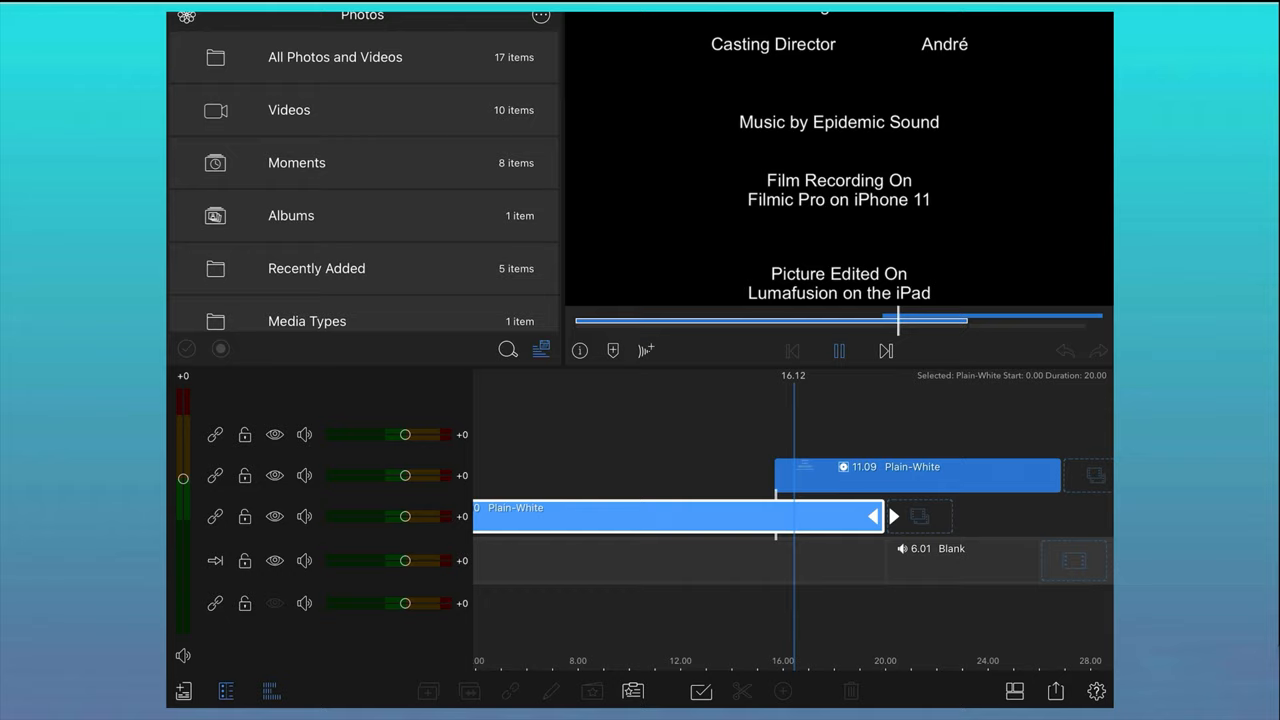
click(1045, 692)
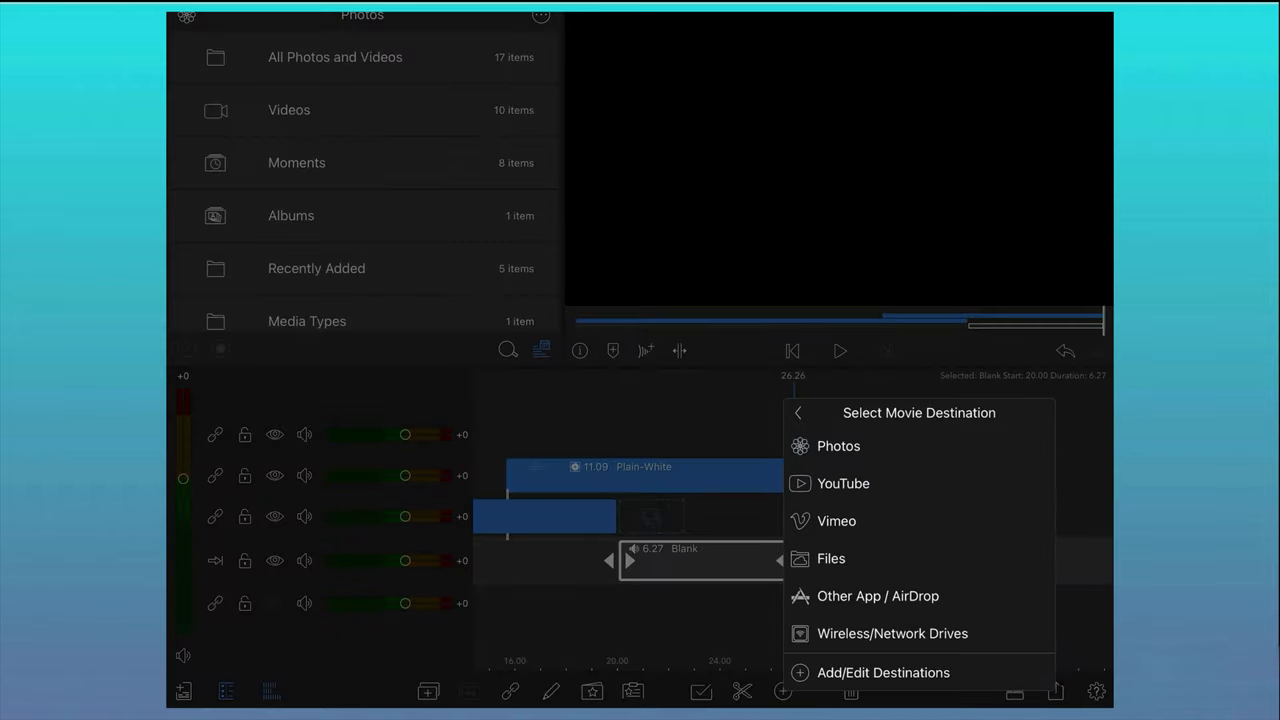
click(838, 446)
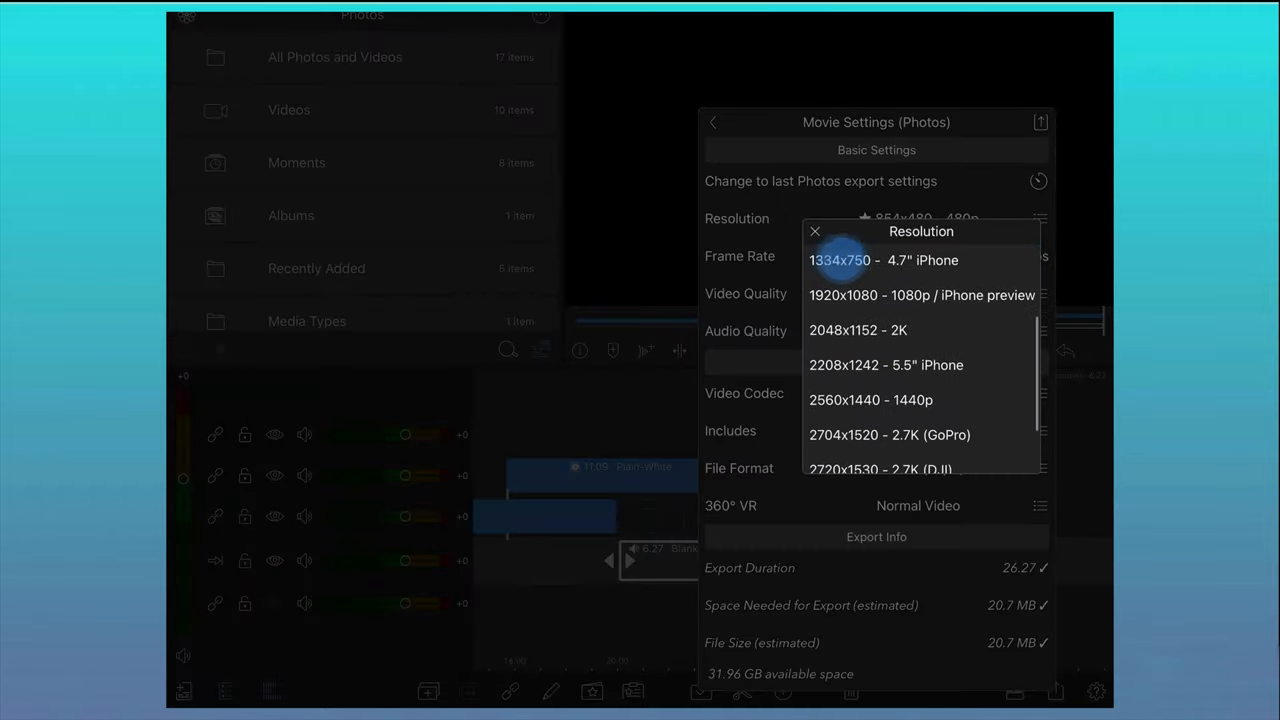